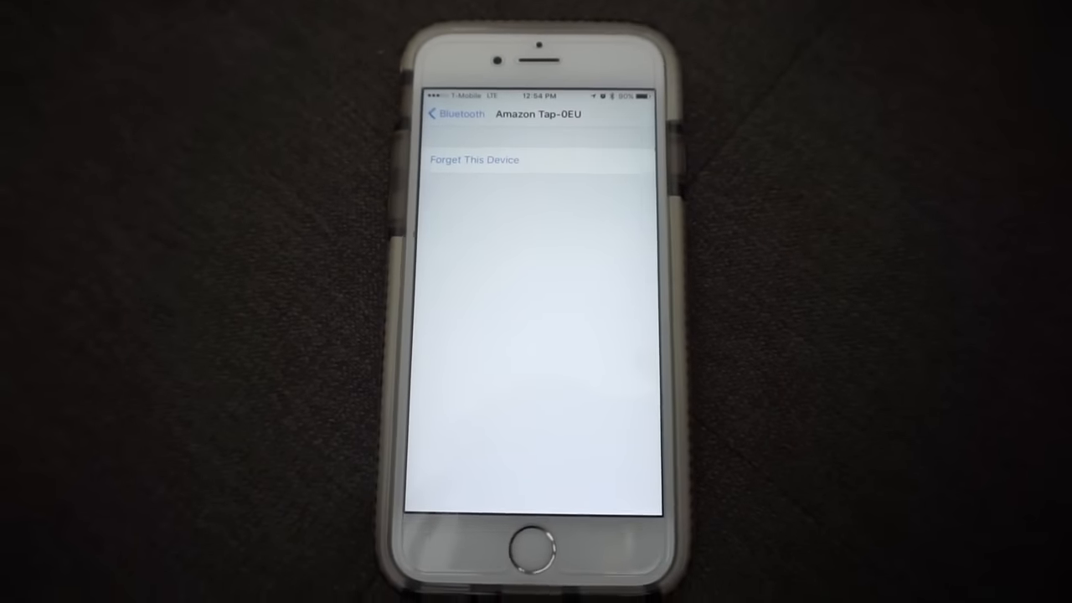
Go back from the Amazon Tap-0EU page to the Bluetooth device list.
click(458, 114)
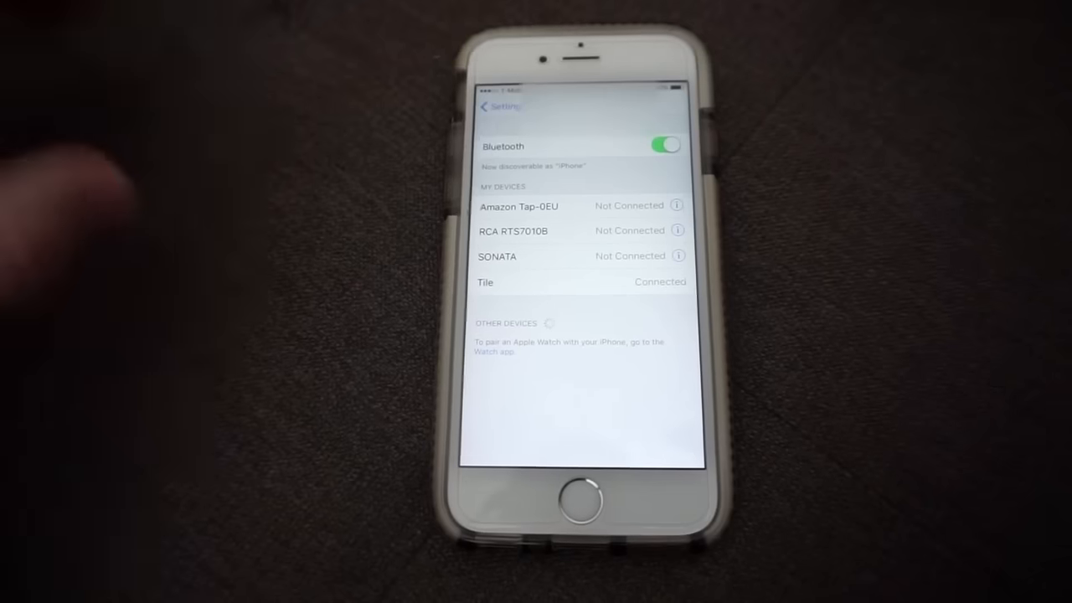
Return to the main Settings list and go into General toward the Reset options.
click(495, 107)
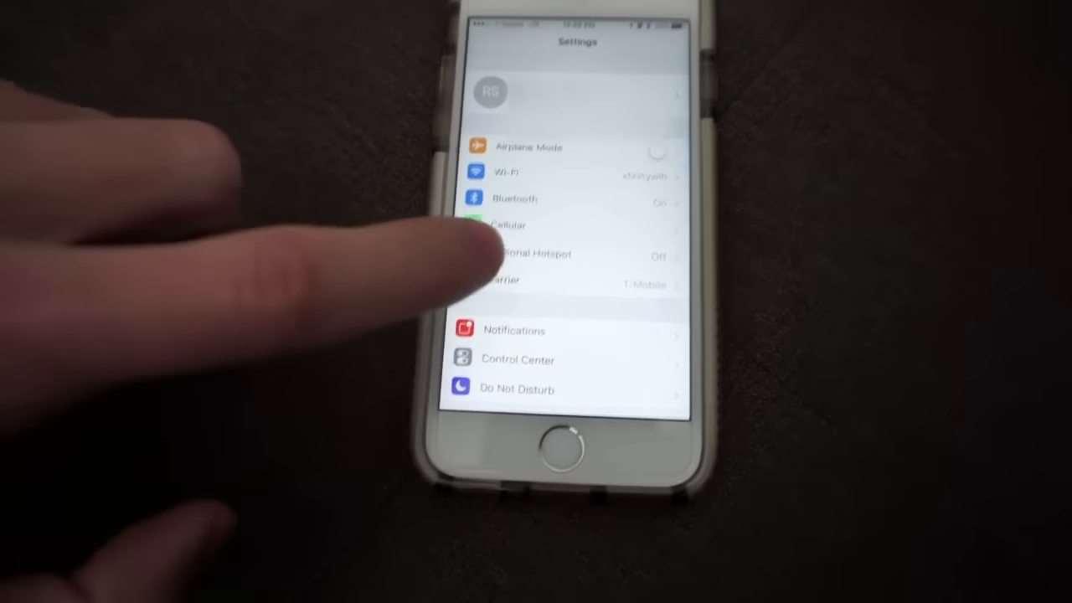
scroll(down, 3)
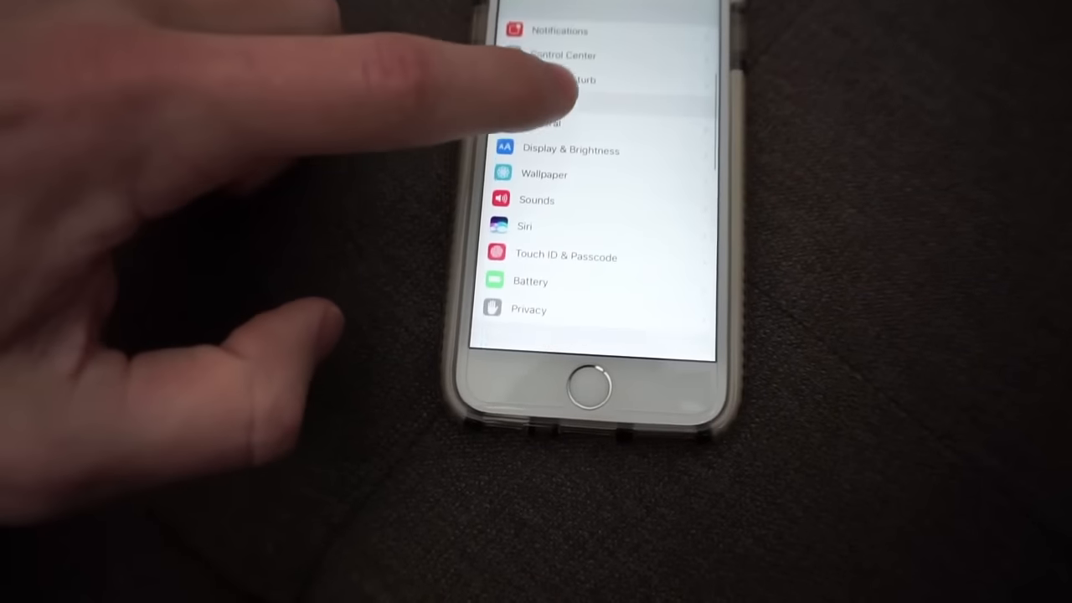
click(544, 121)
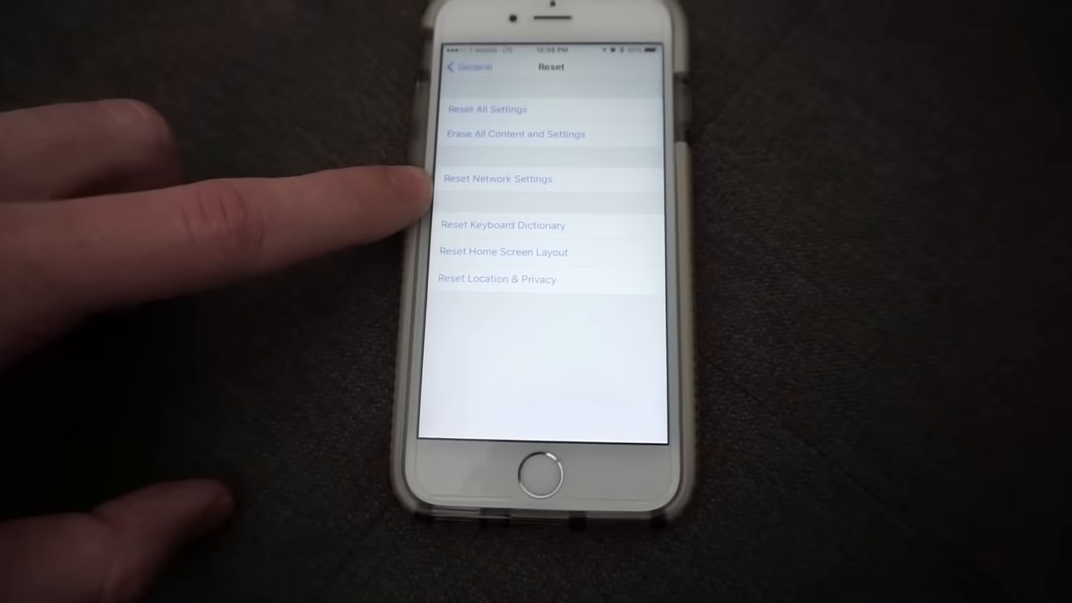
click(498, 178)
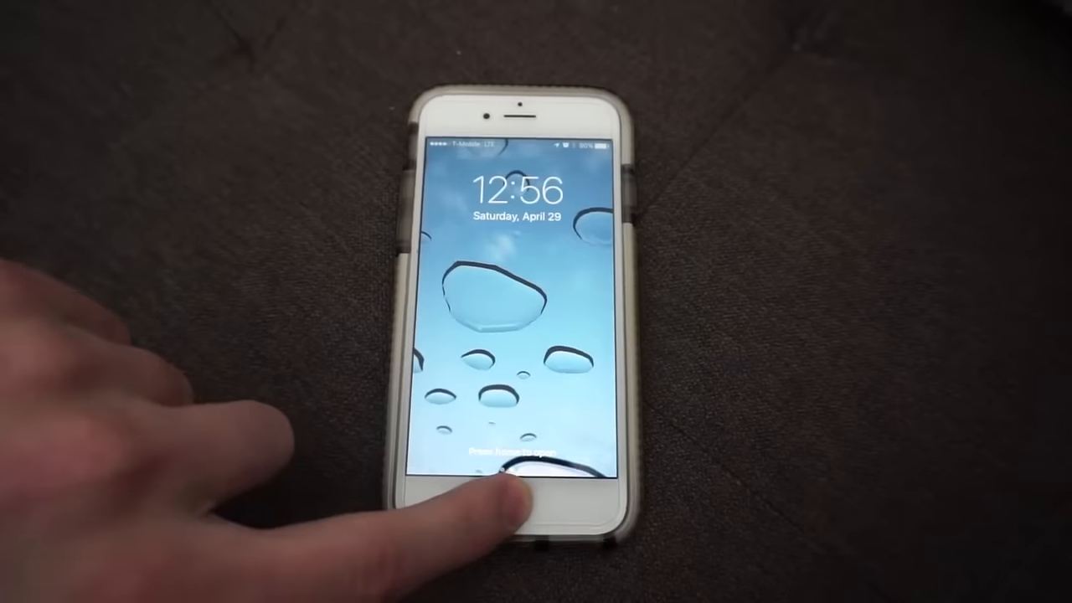
Unlock the phone, launch Settings and show the Bluetooth list with Amazon Tap-0EU, RCA and SONATA.
click(521, 494)
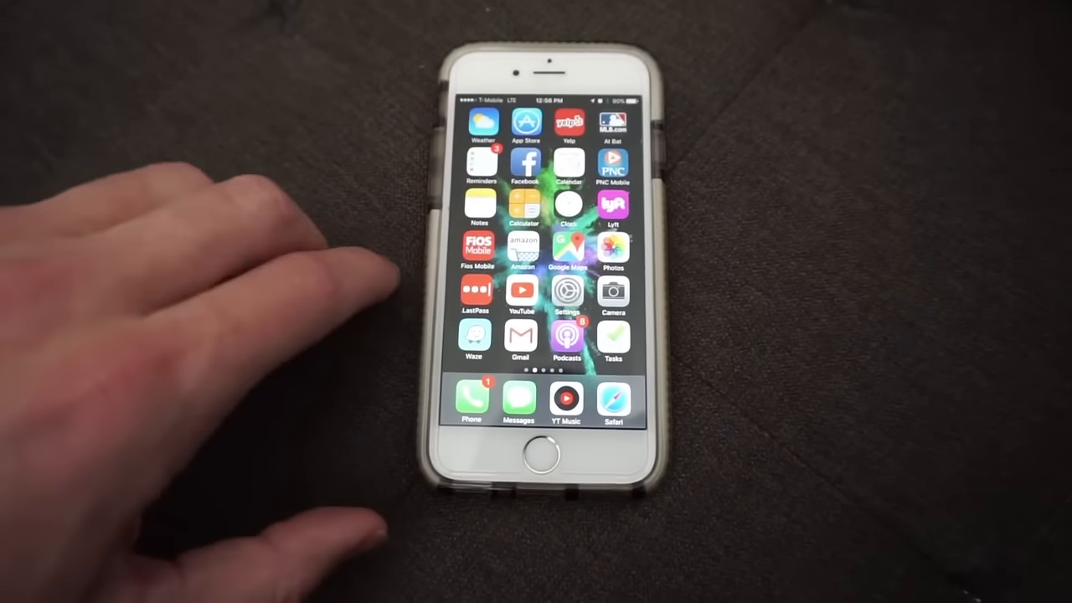
click(566, 294)
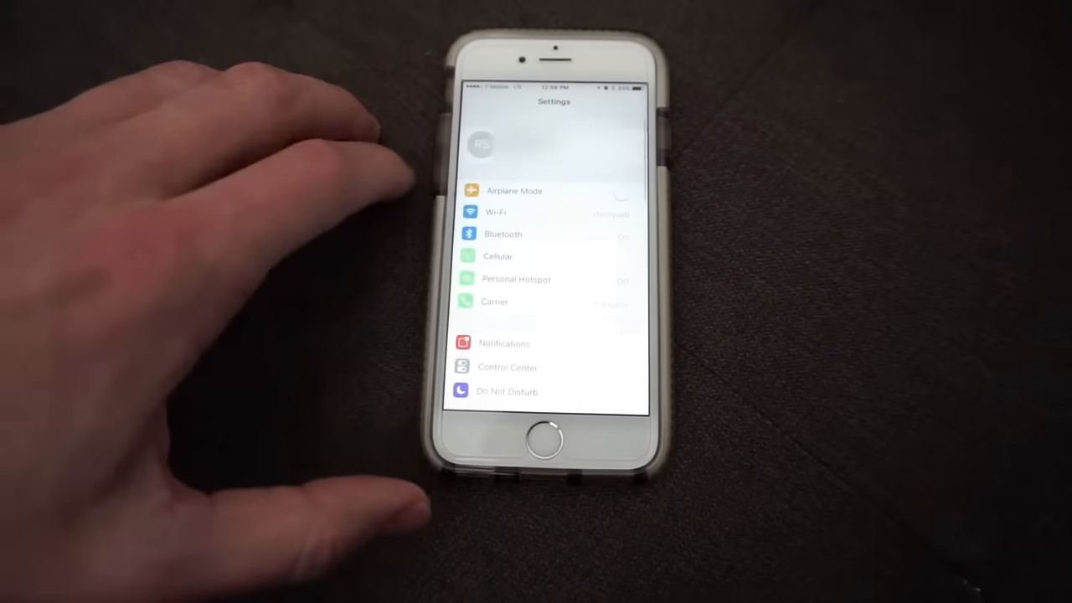
click(503, 234)
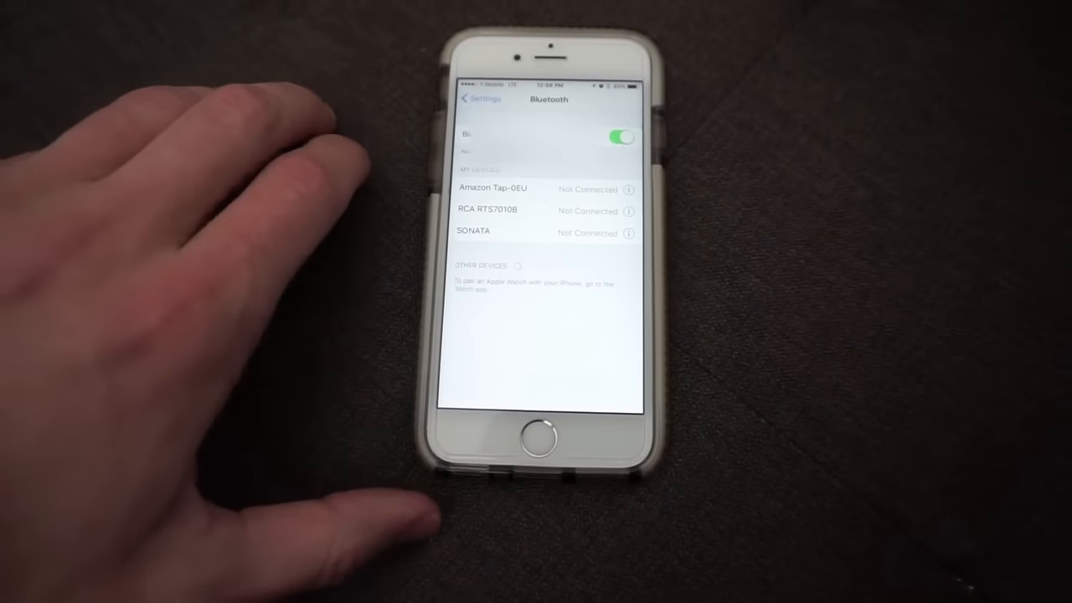